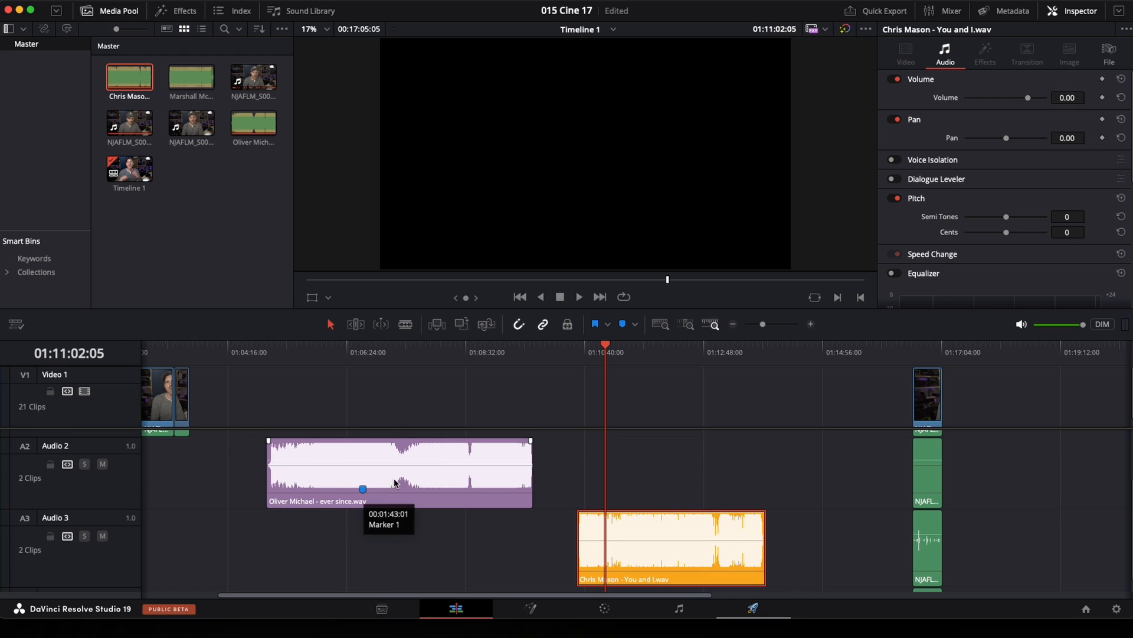
mouse_move(287, 503)
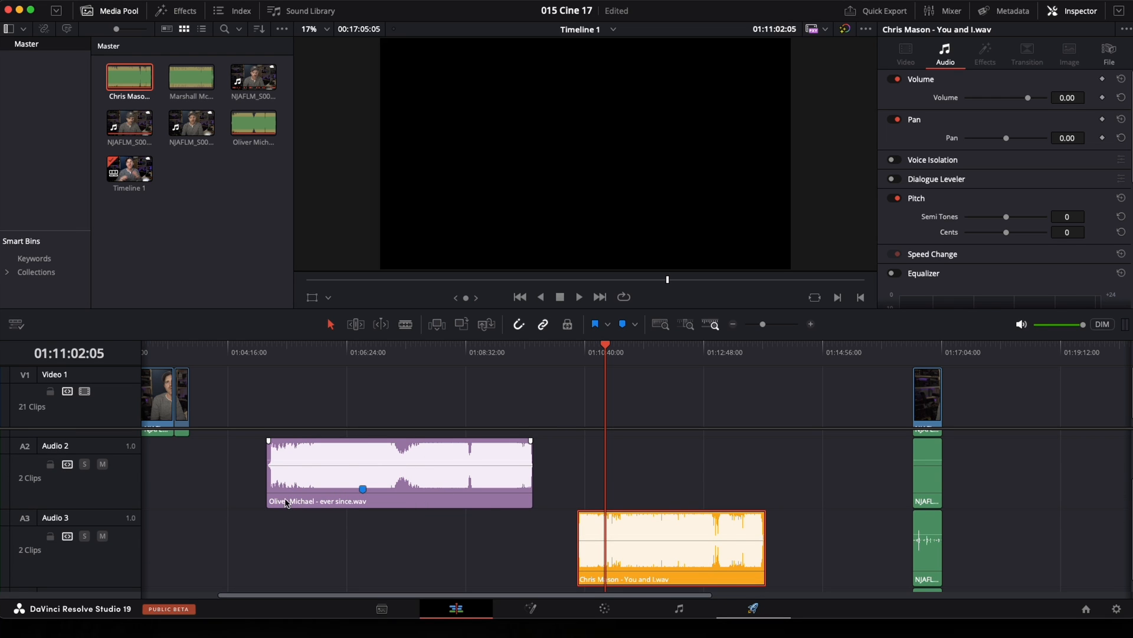
mouse_move(102, 464)
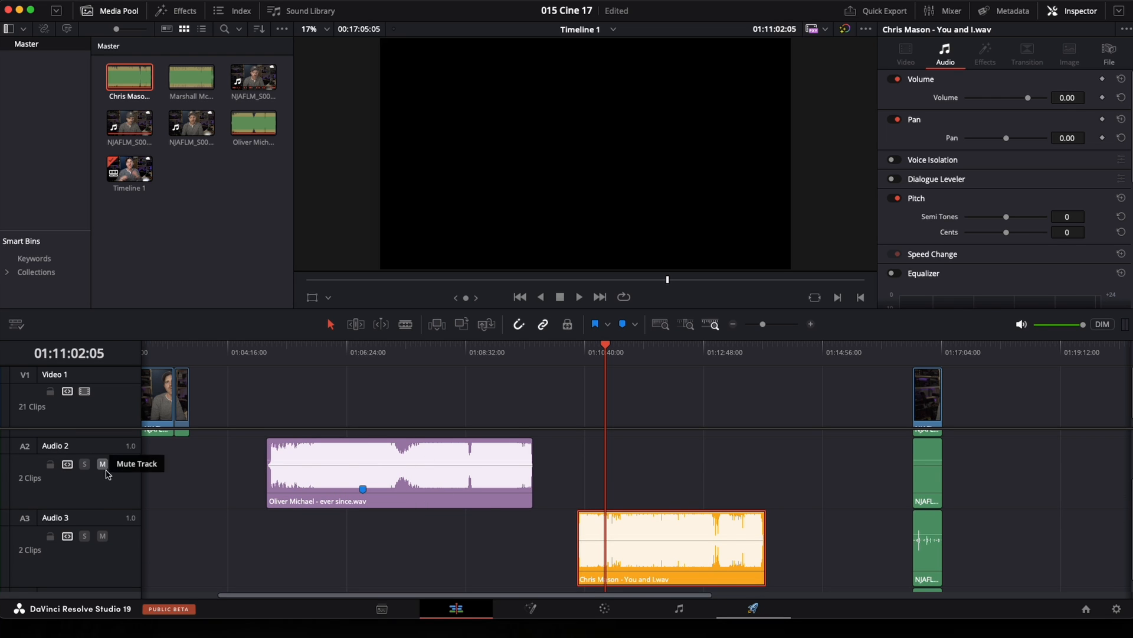
Select the Audio 2 track header to show its Music Remixer settings in the Inspector.
click(55, 444)
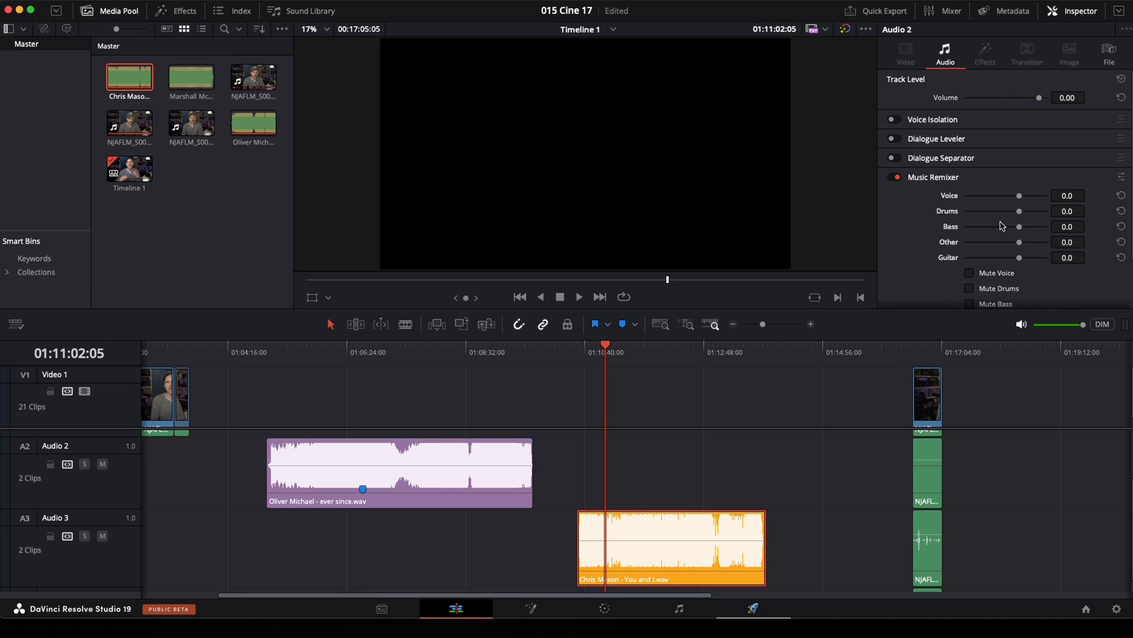
Play the Oliver Michael clip and tick Mute Voice in Audio 2's Music Remixer.
click(362, 344)
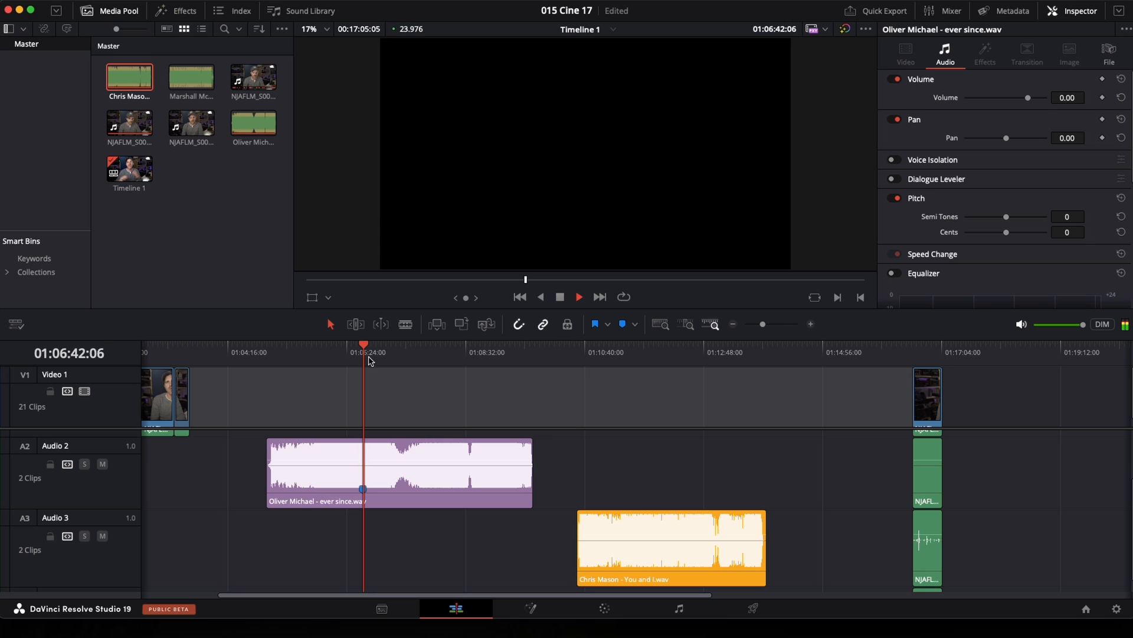
click(487, 324)
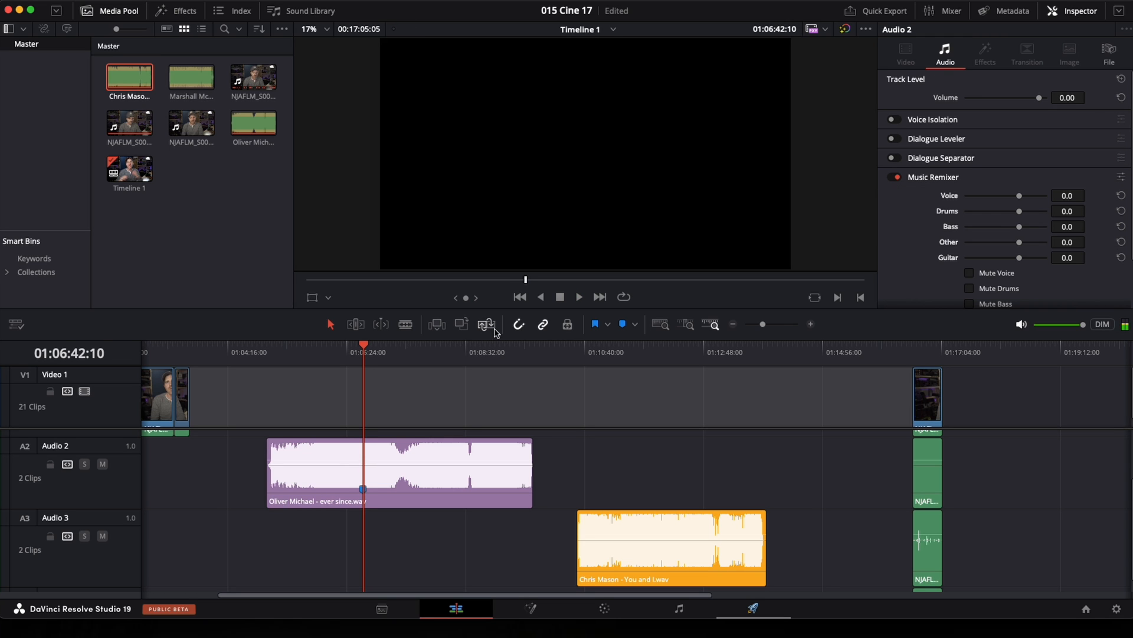
click(970, 273)
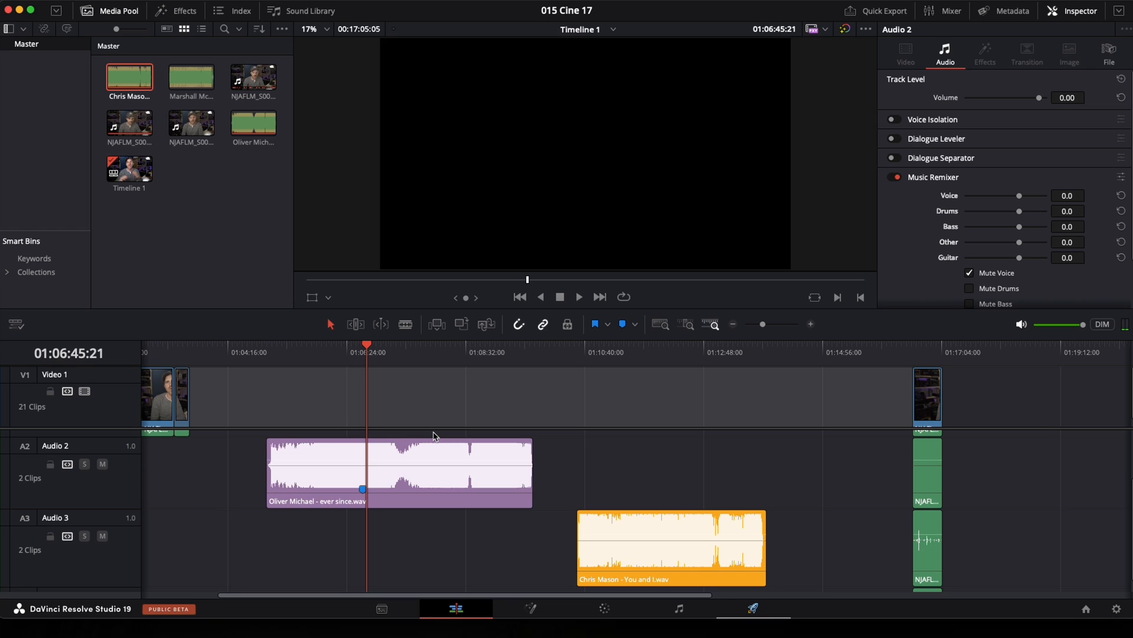
mouse_move(436, 435)
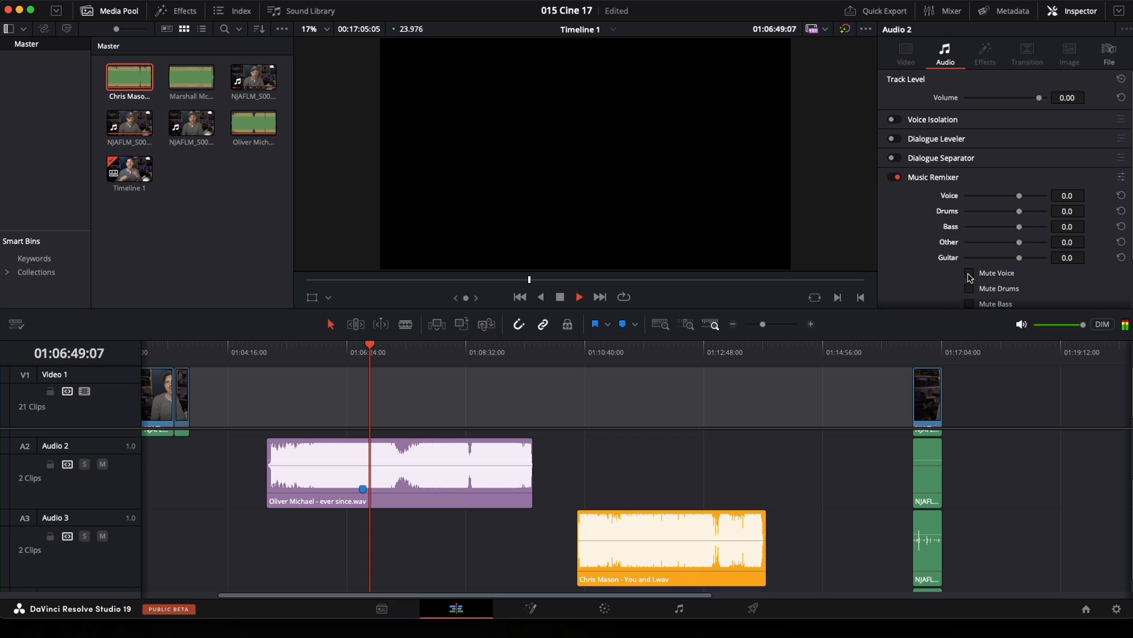
click(969, 272)
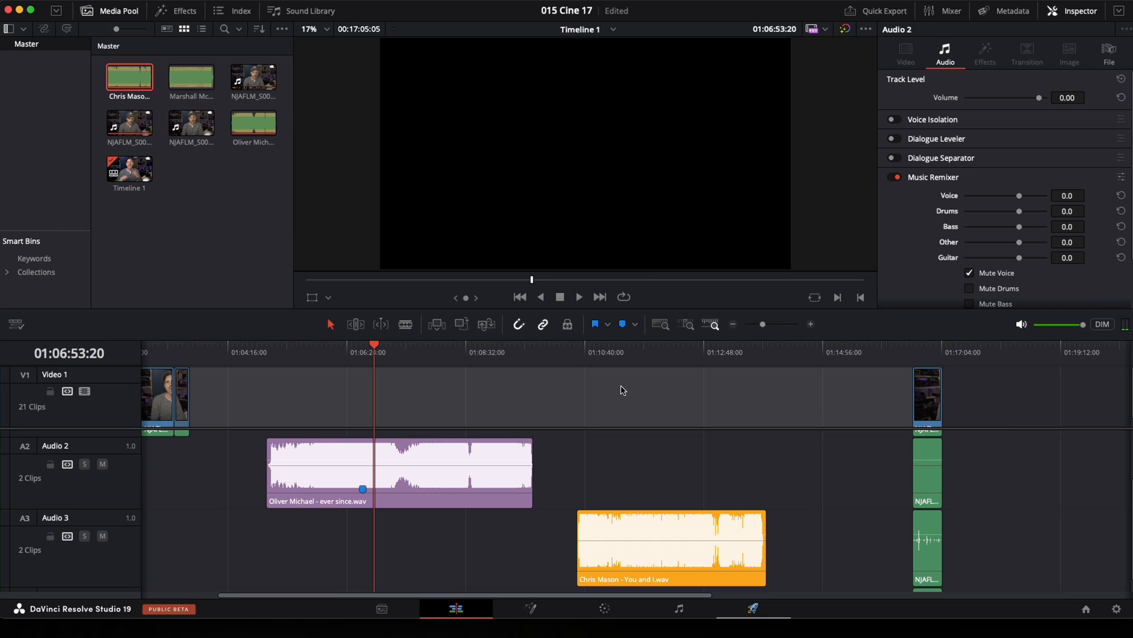
mouse_move(631, 354)
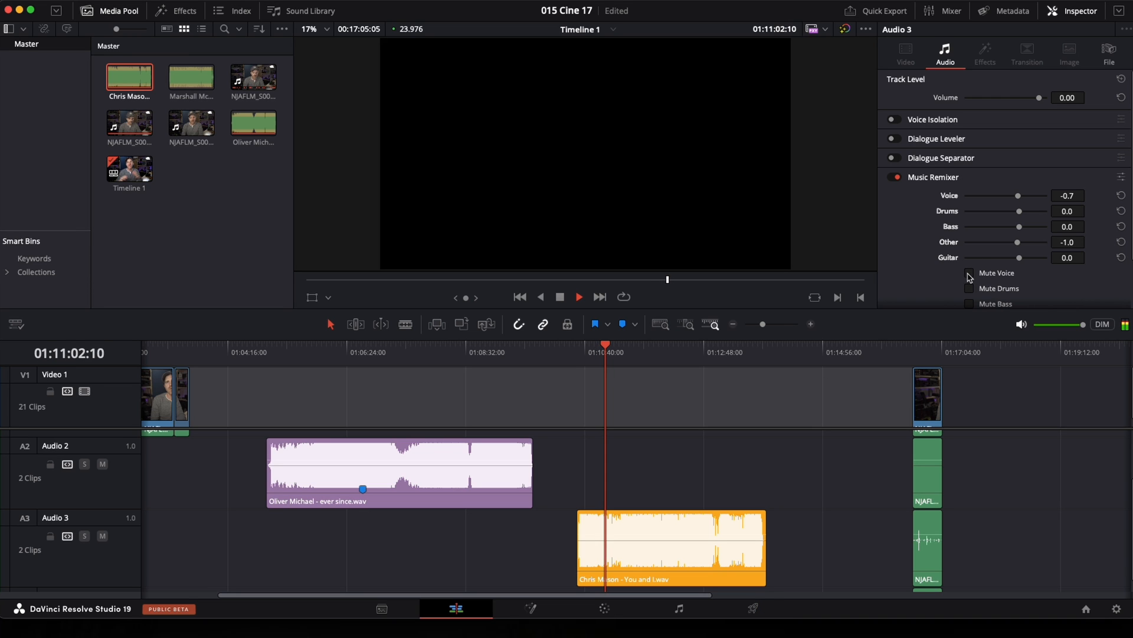
Compare Mute Voice on and off for Audio 3, leaving vocals unmuted at Voice -0.7.
click(969, 274)
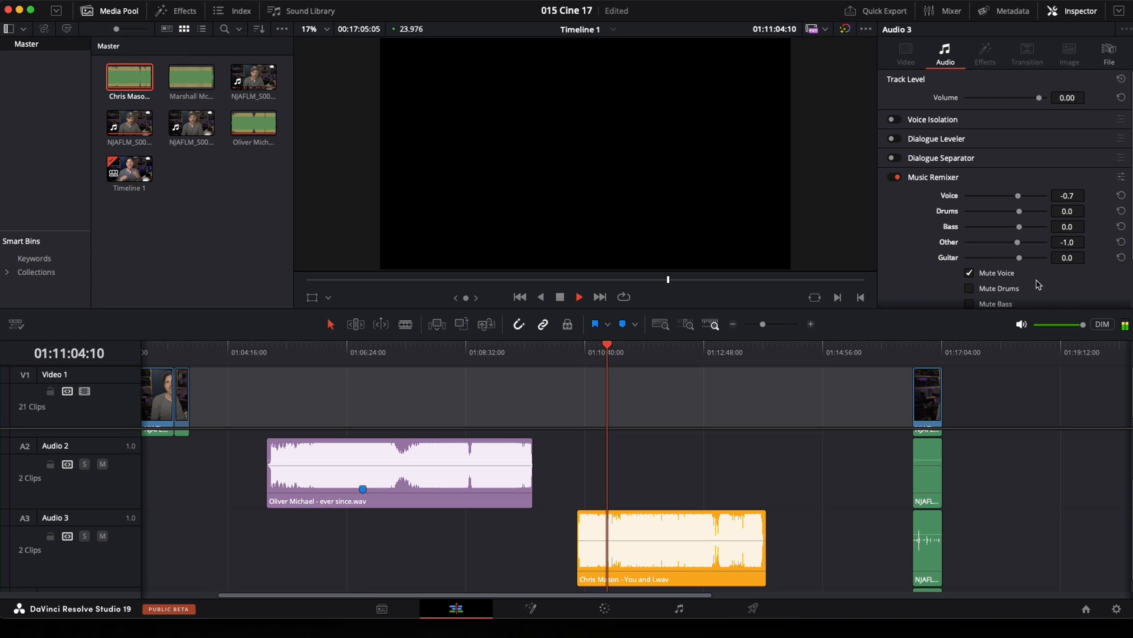
click(969, 273)
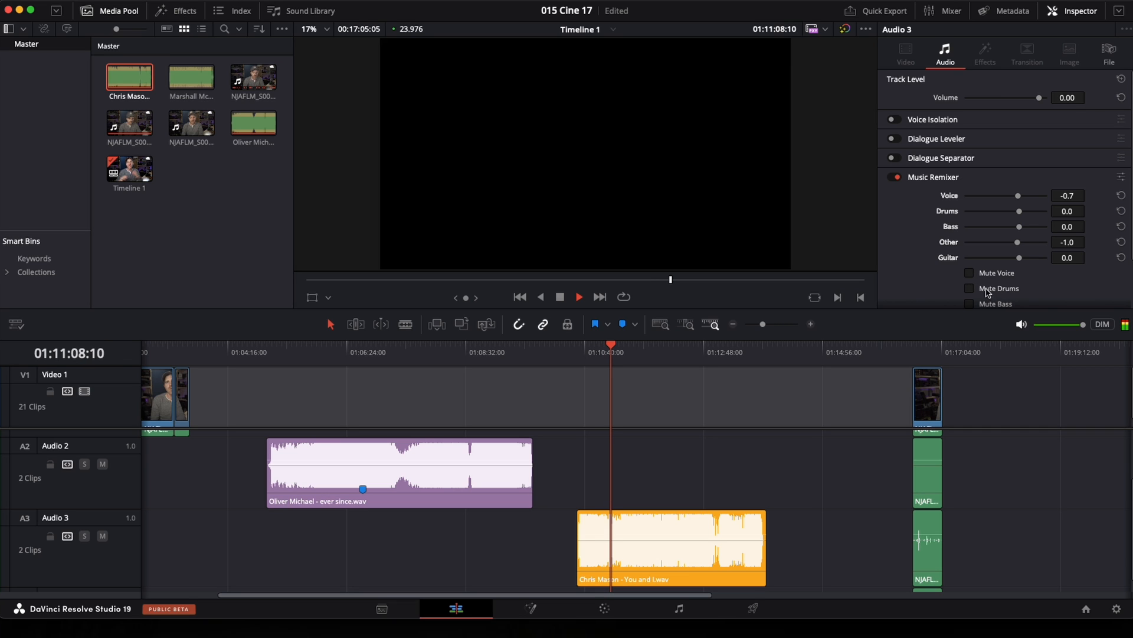
click(970, 272)
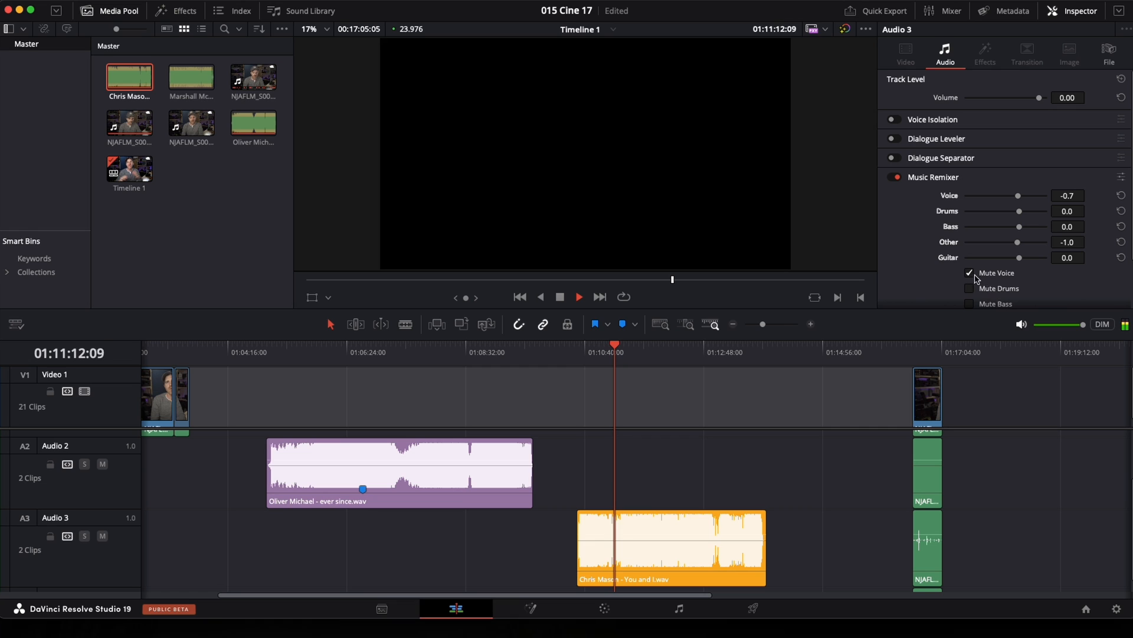
click(971, 272)
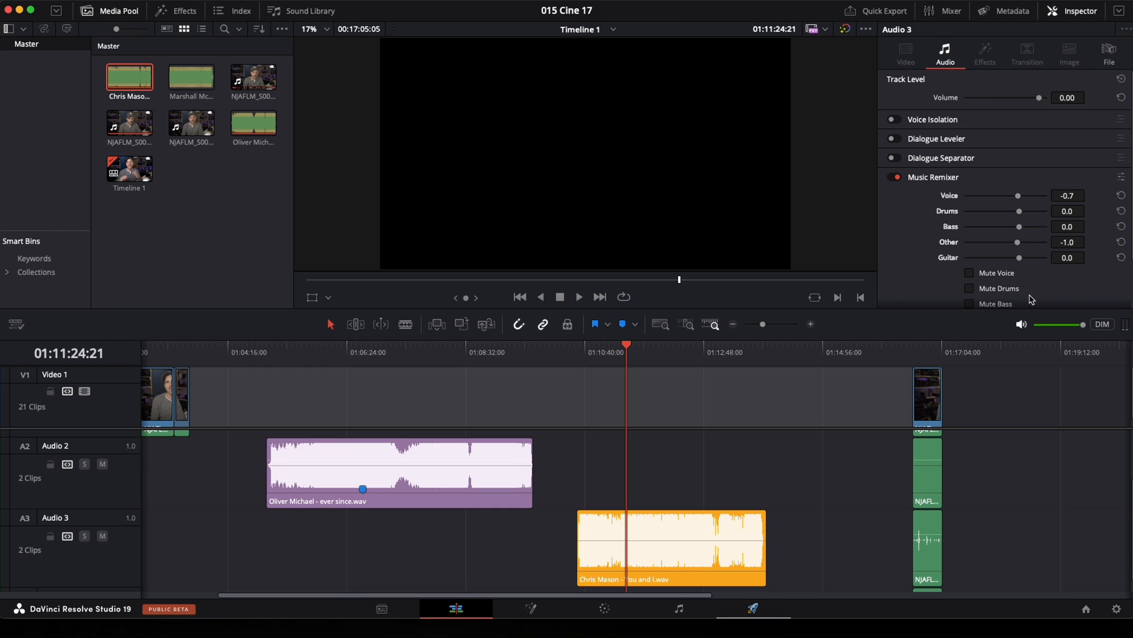
mouse_move(956, 285)
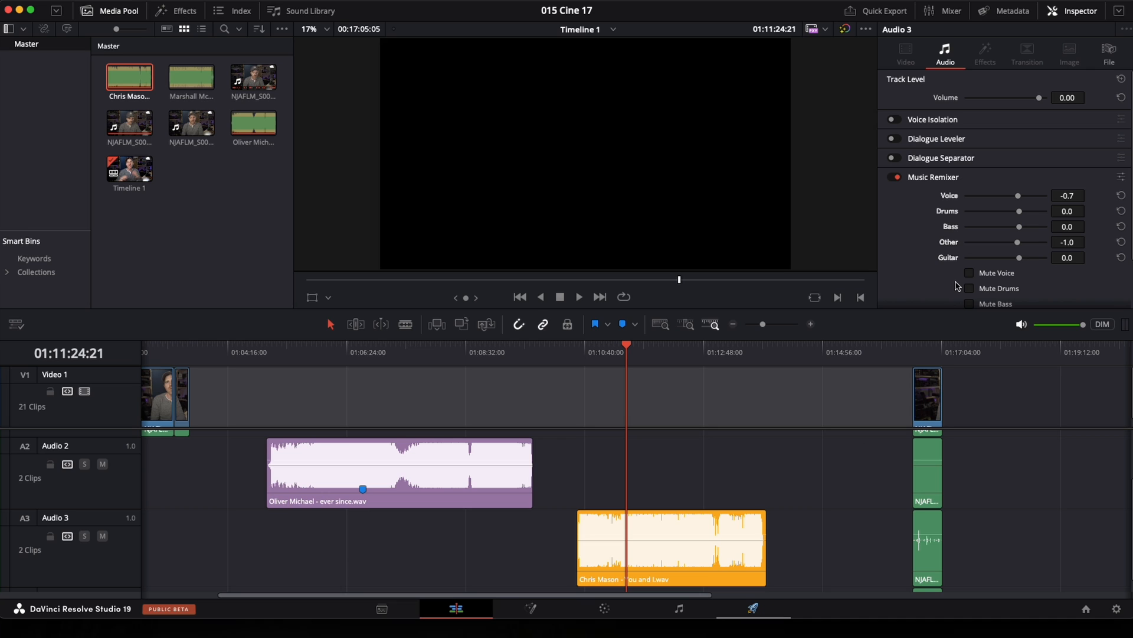
mouse_move(953, 288)
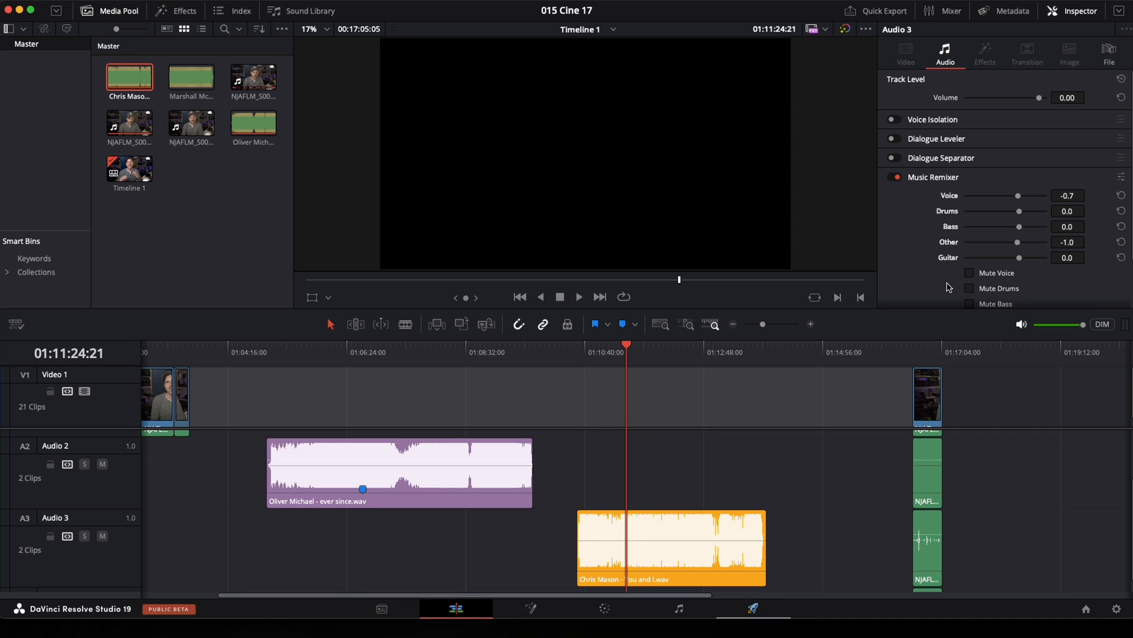
mouse_move(953, 288)
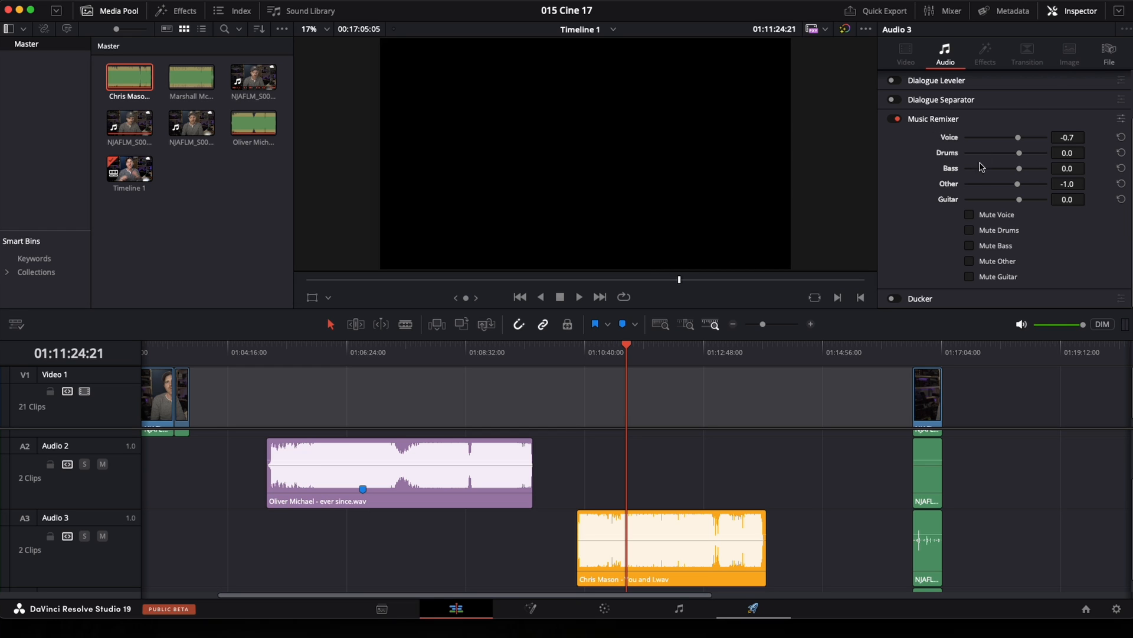
mouse_move(984, 223)
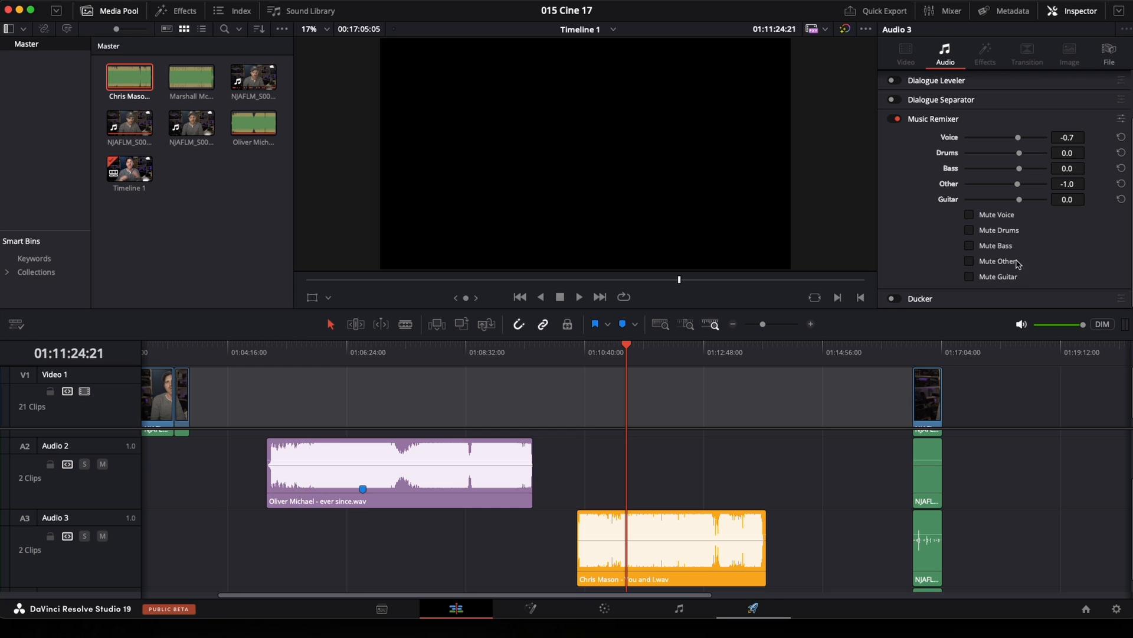
mouse_move(983, 271)
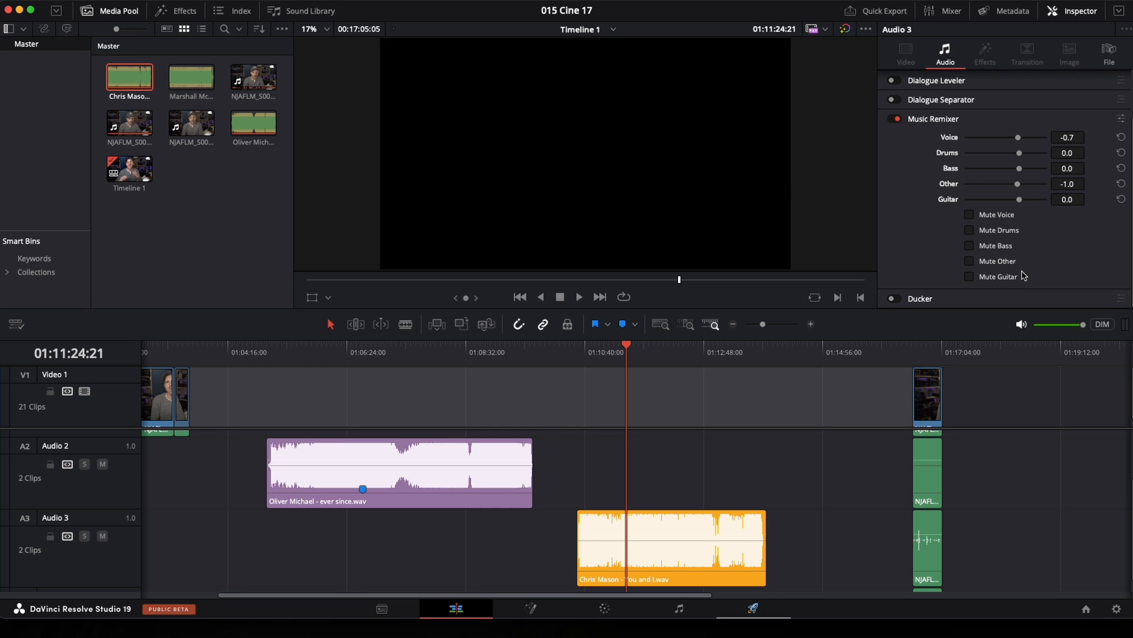
mouse_move(665, 376)
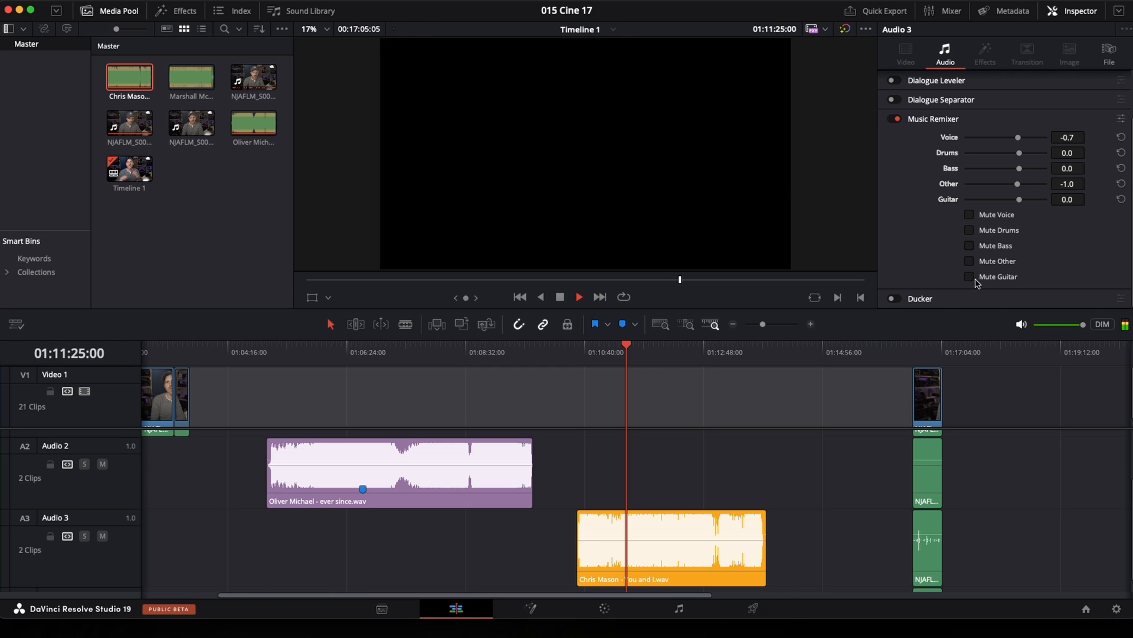
Tick Mute Guitar in the Audio 3 track's Music Remixer.
click(970, 277)
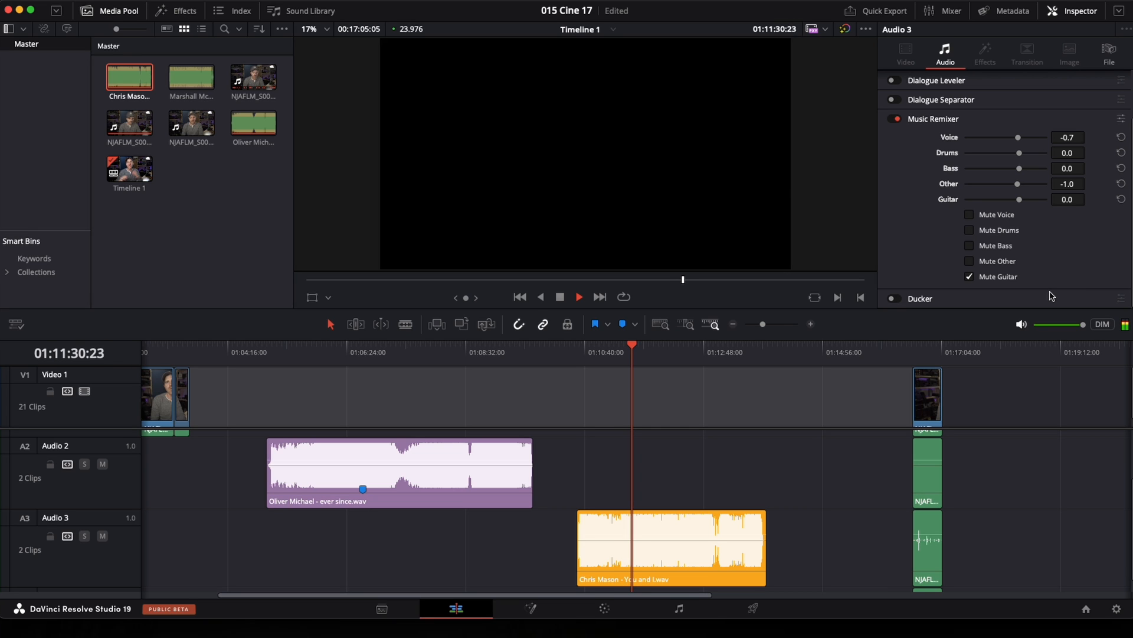
click(578, 297)
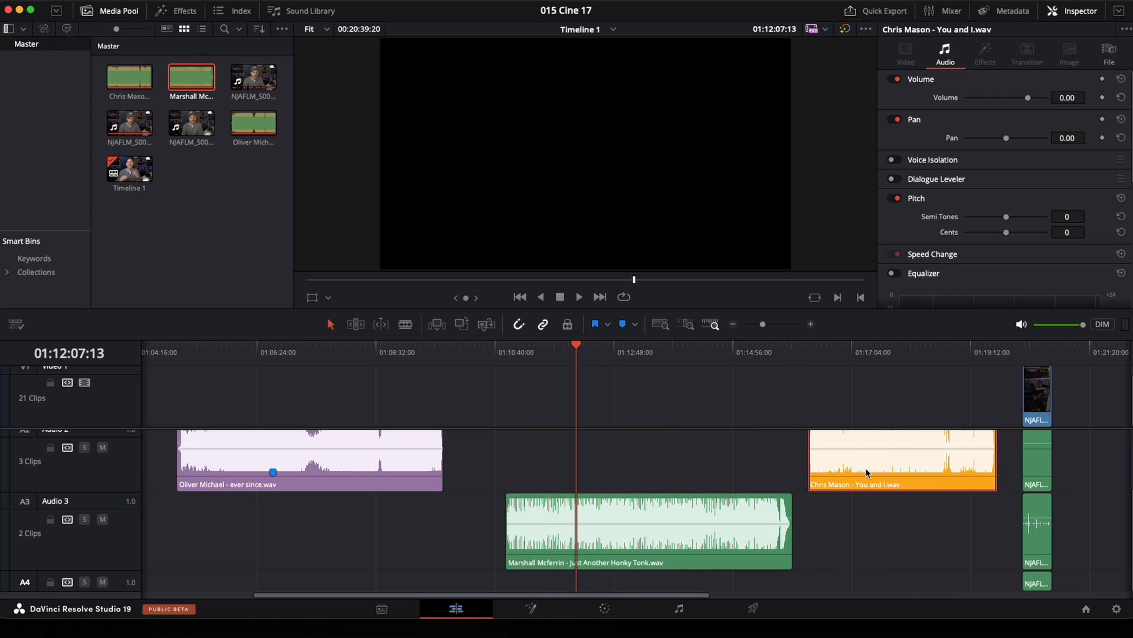
On the Audio 3 Honky Tonk track, try muting voice and drum stems, ending unmuted.
click(647, 531)
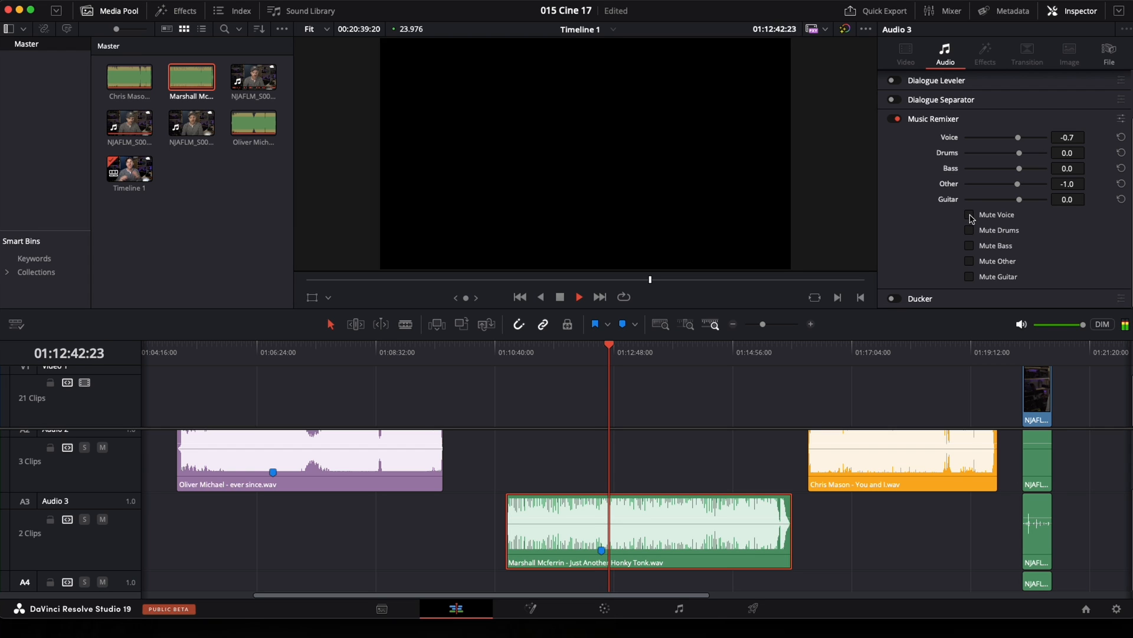
click(969, 214)
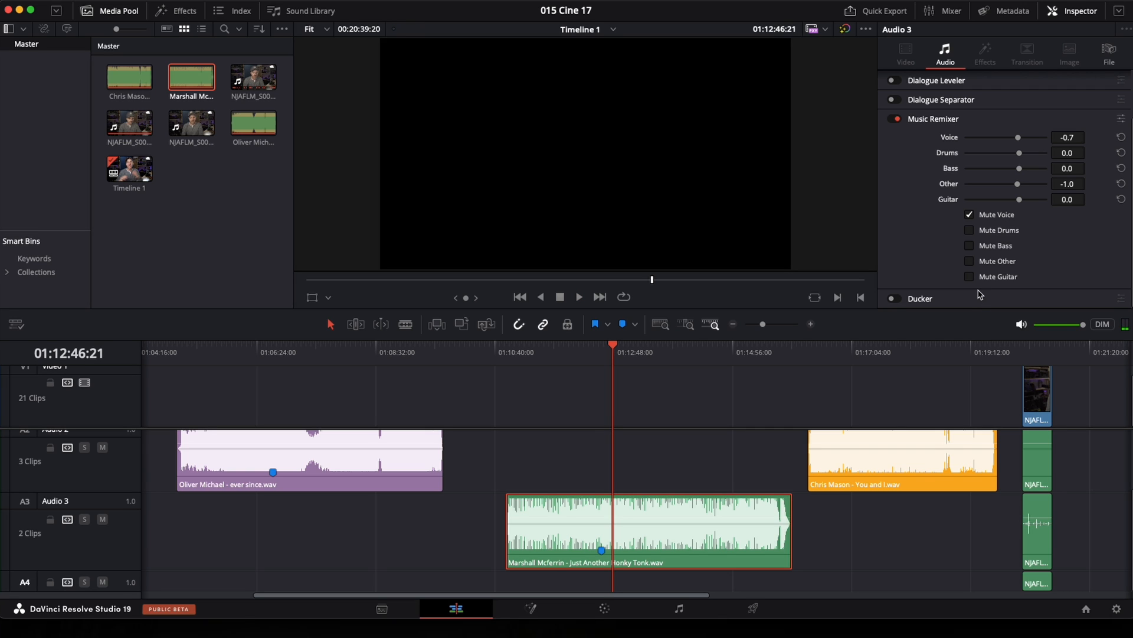
click(577, 297)
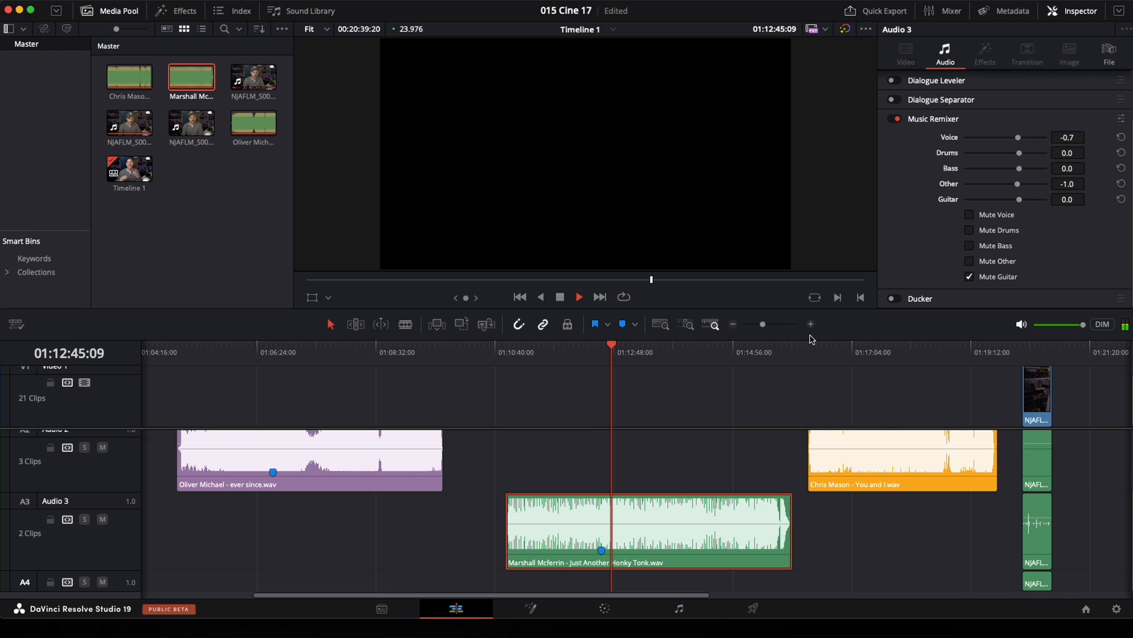
click(969, 230)
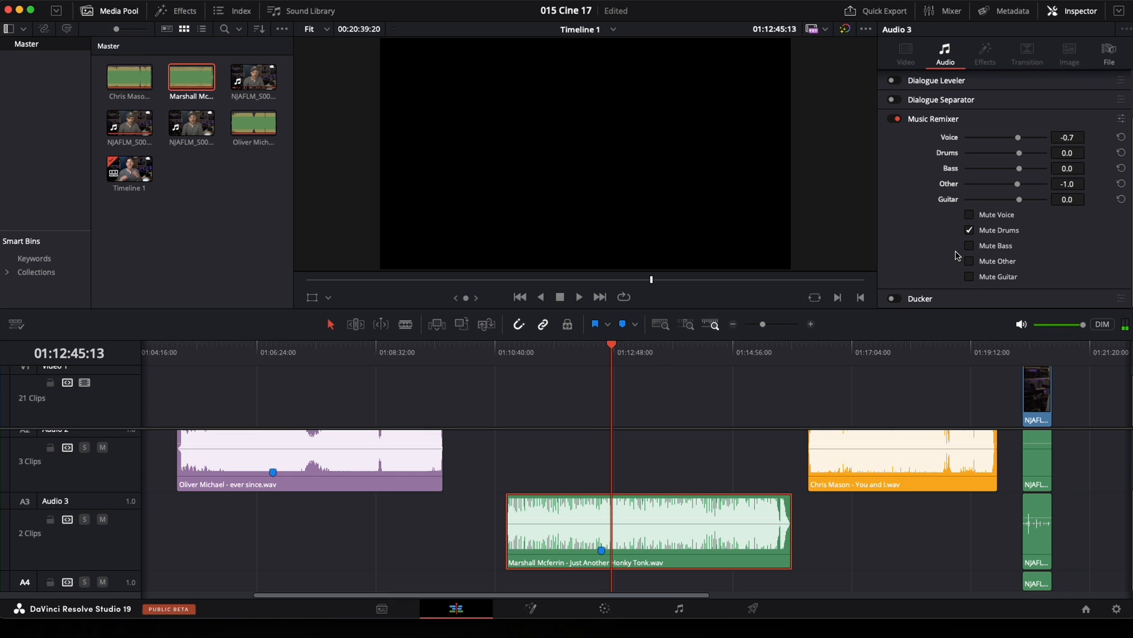
click(577, 296)
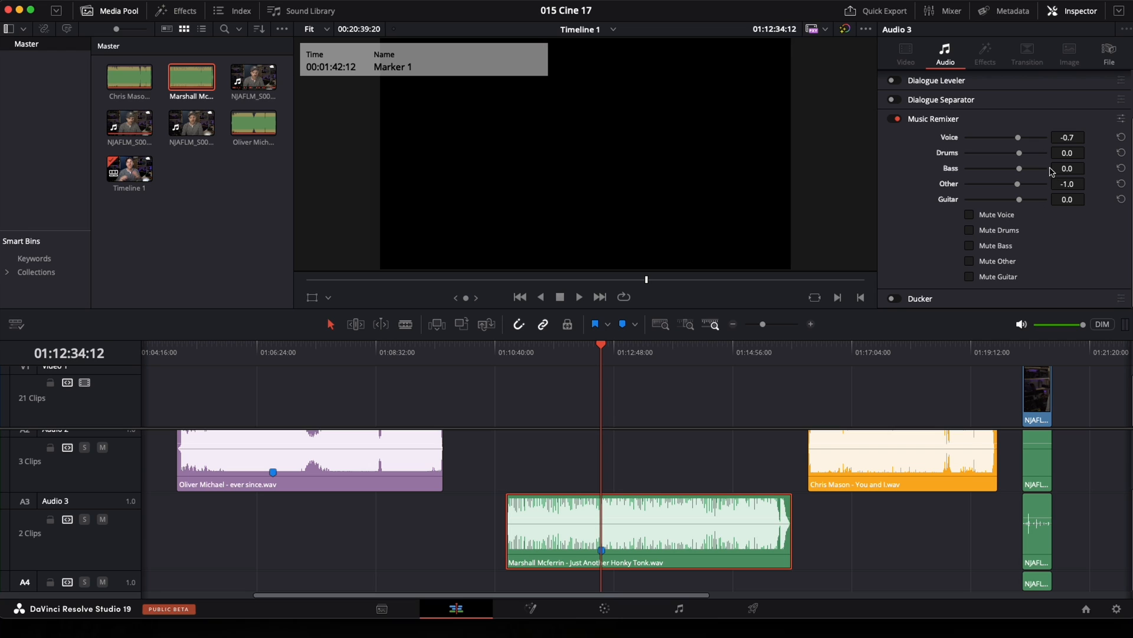
Drag the Voice slider down to -14, then up through -7.2 and -2.2 to 4.0.
click(578, 296)
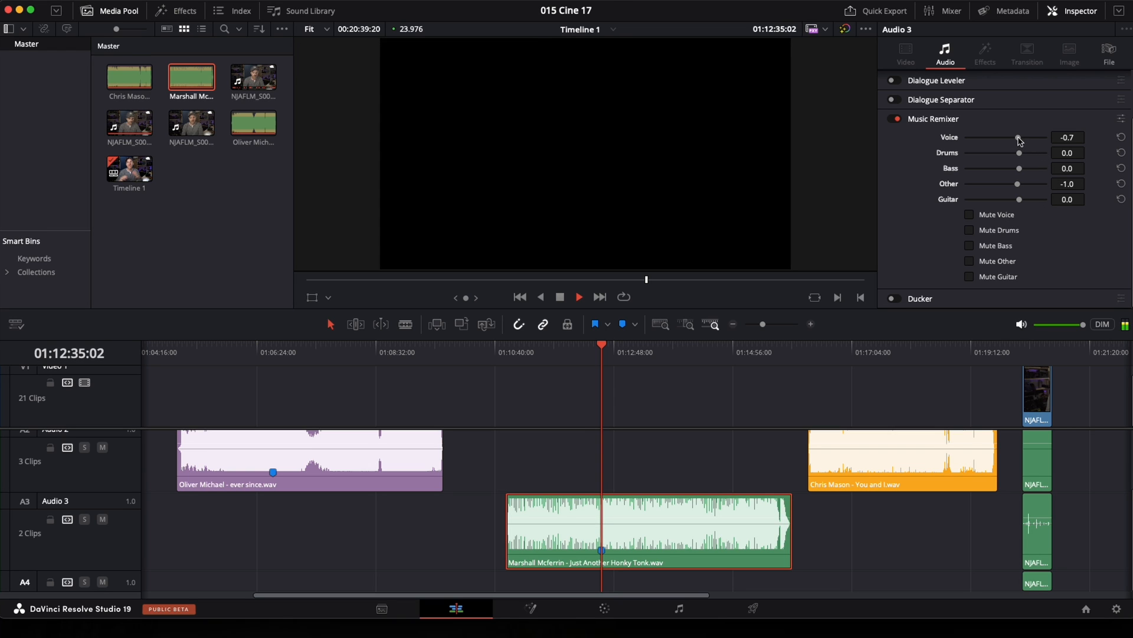
drag(1019, 138, 992, 138)
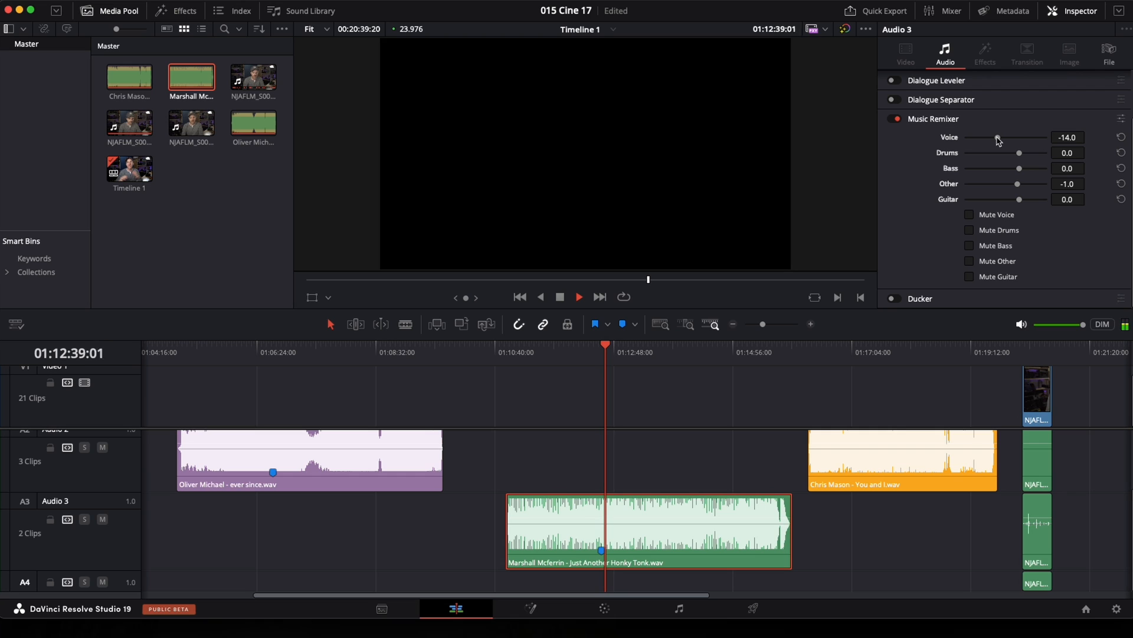
drag(979, 138, 1005, 137)
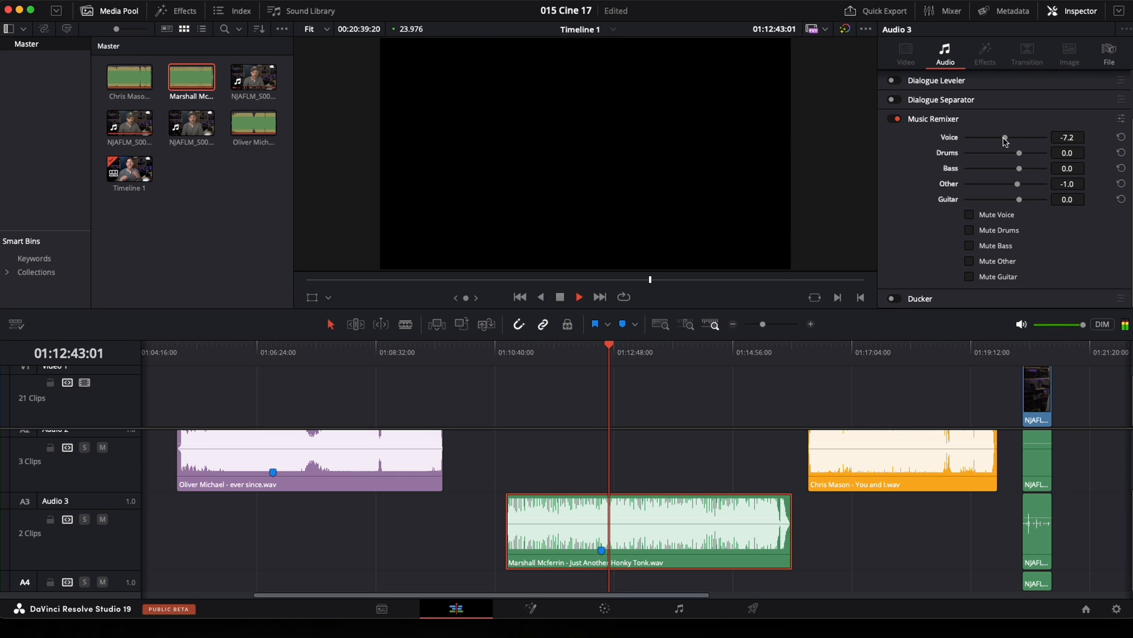
drag(1004, 138, 1017, 138)
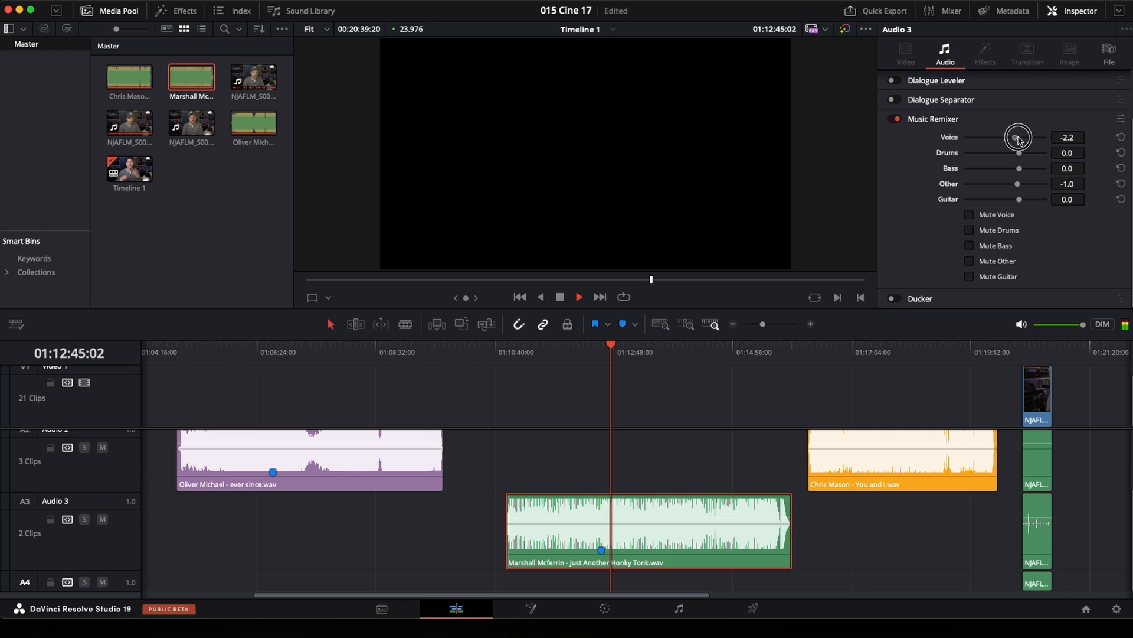
drag(1017, 138, 1040, 138)
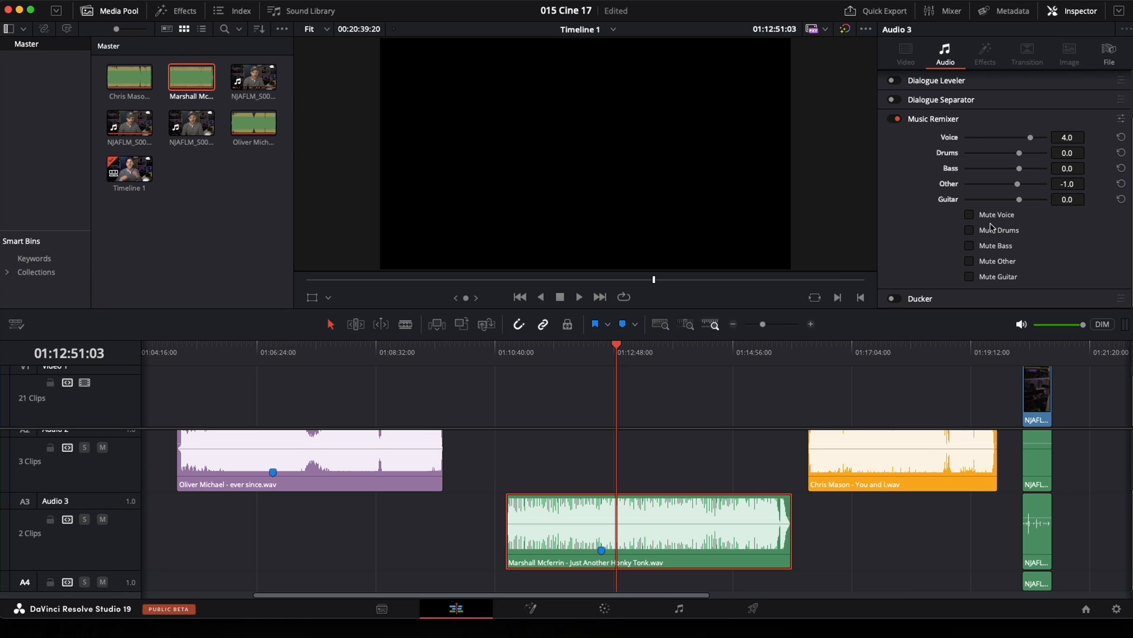
mouse_move(975, 258)
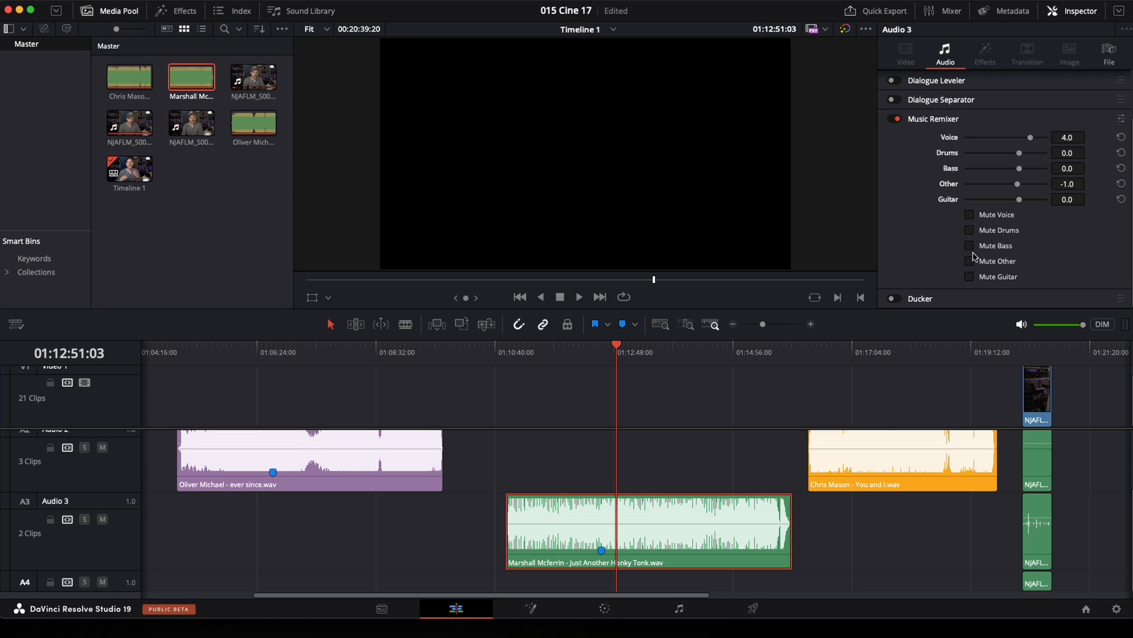